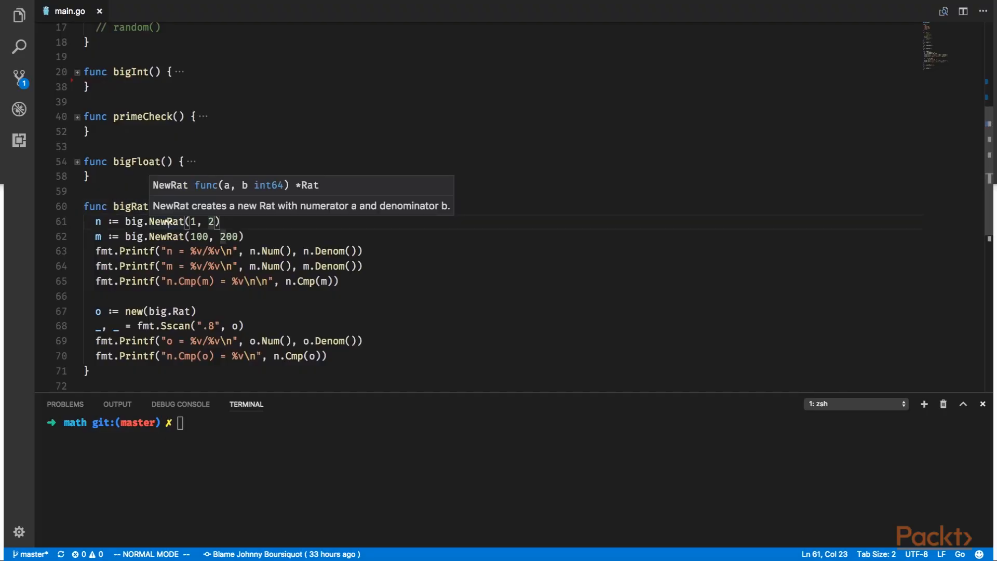
Switch from the math project's big.Rat code to the archive project's tar.NewReader loop.
text(go r)
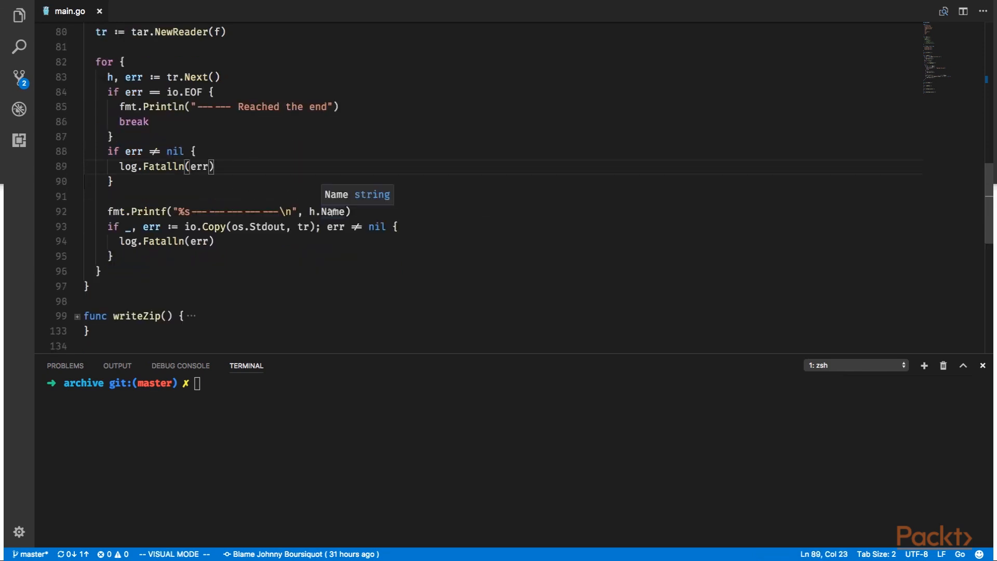
click(148, 11)
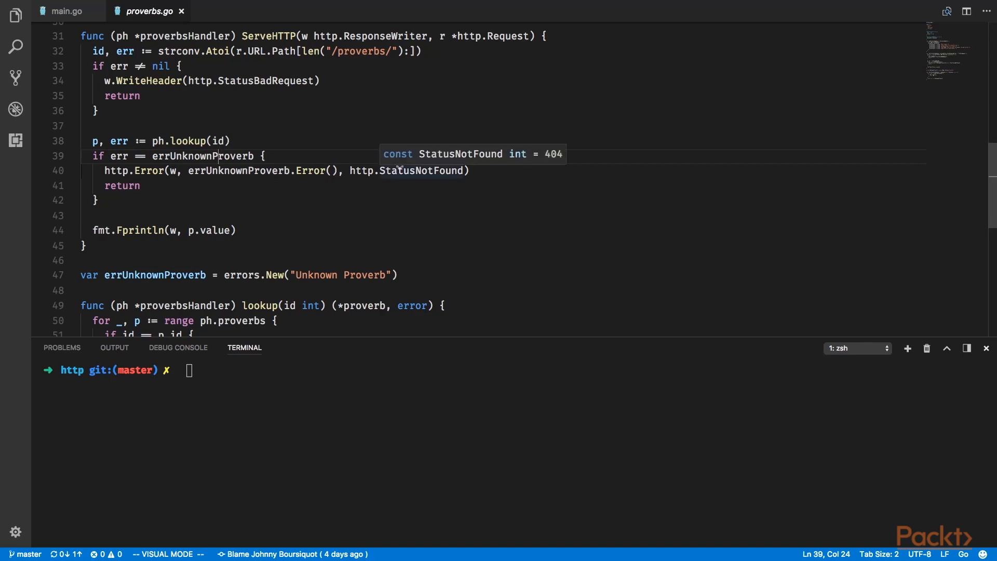
Show proverbs.go then json-api handler.go with curl 127.0.0.1:8080/proverbs/7 -i returning proverb 7.
key(Escape)
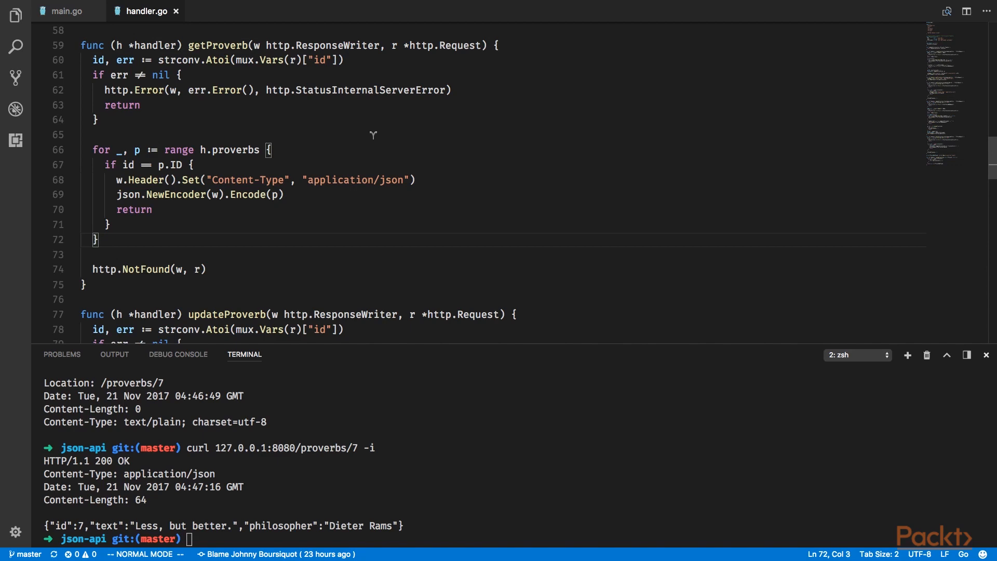
click(66, 10)
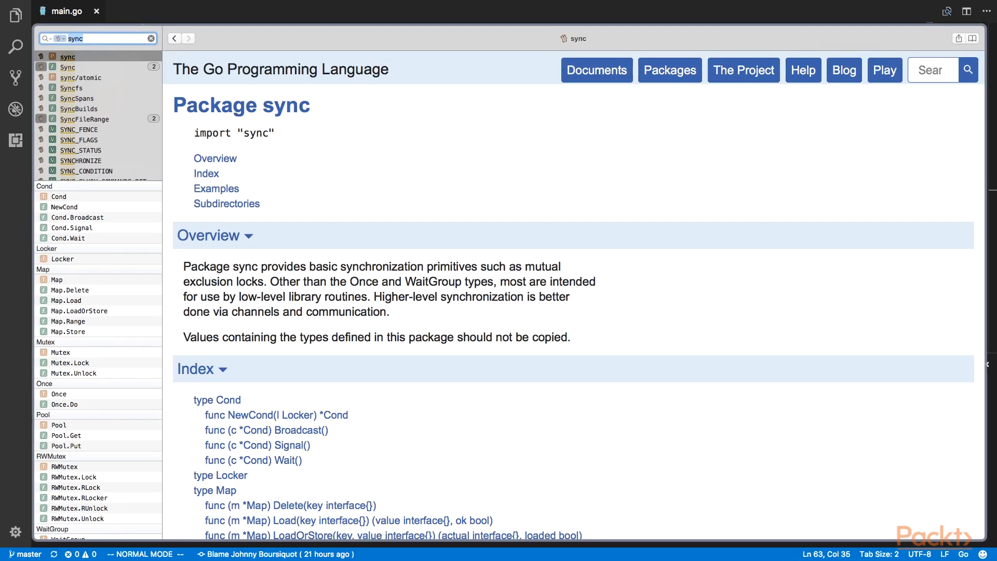
Bring up the Package sync documentation page from a Dash search for "sync".
click(67, 502)
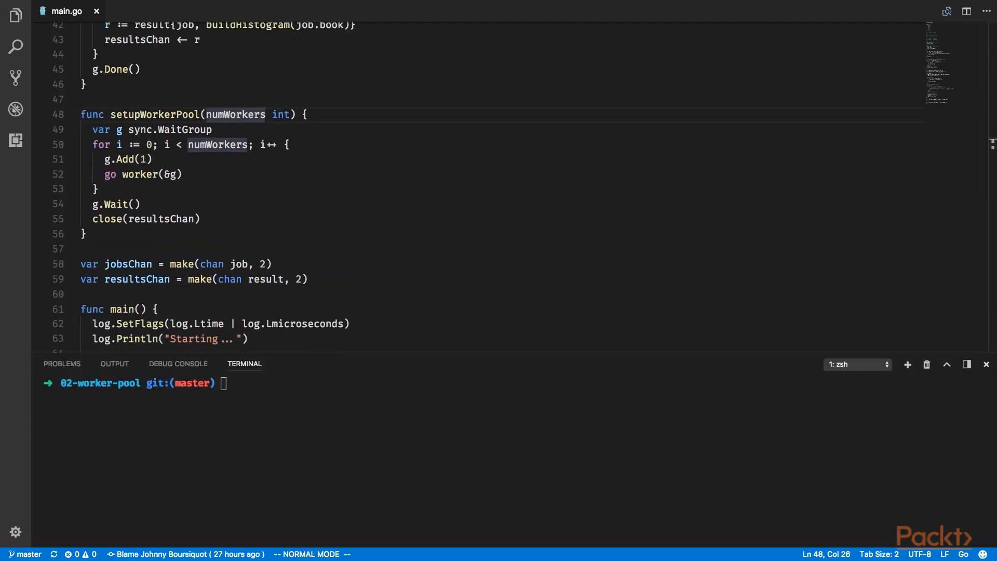
mouse_move(391, 137)
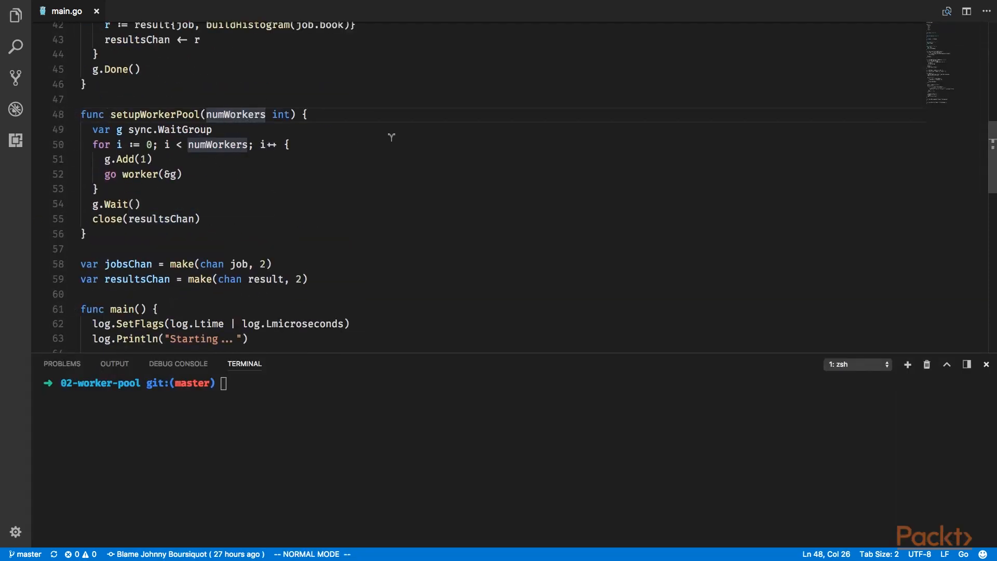
Mark the var g sync.WaitGroup line inside setupWorkerPool in visual mode.
key(V)
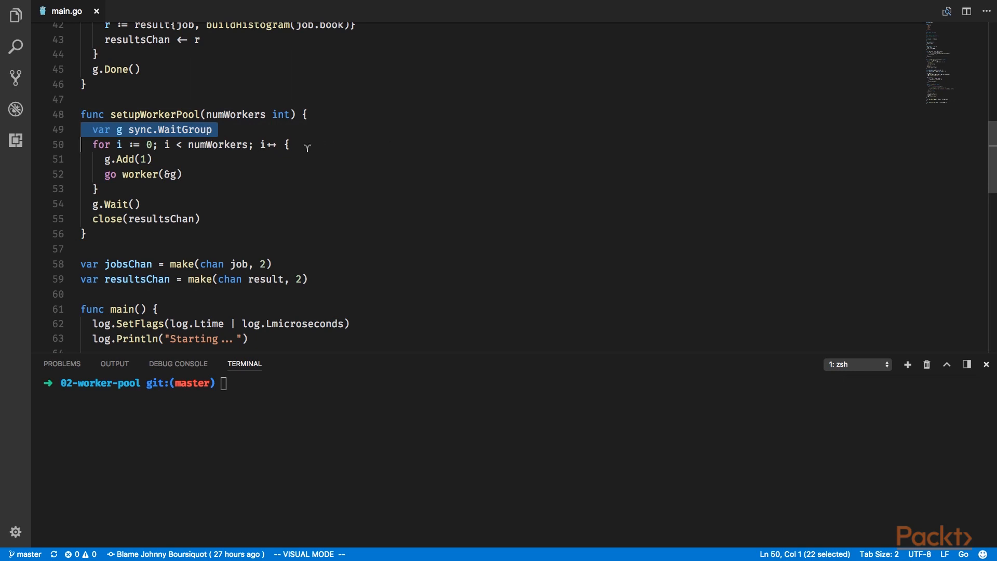